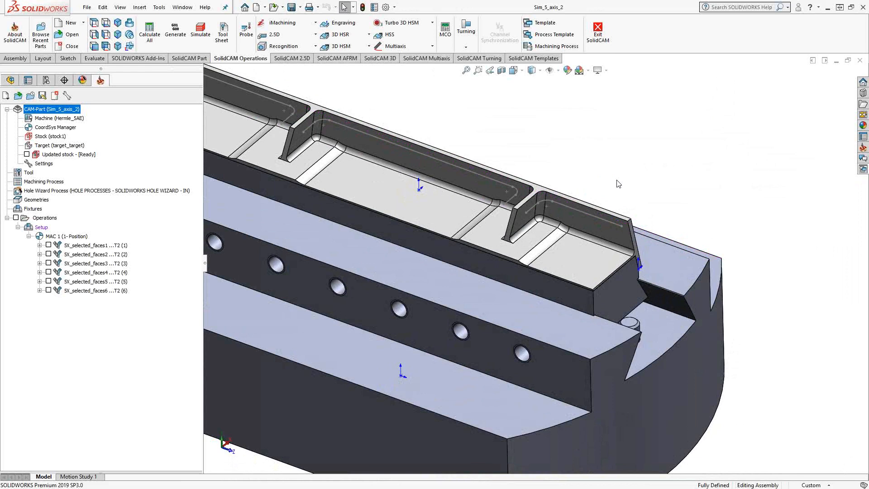
pyautogui.moveTo(605, 187)
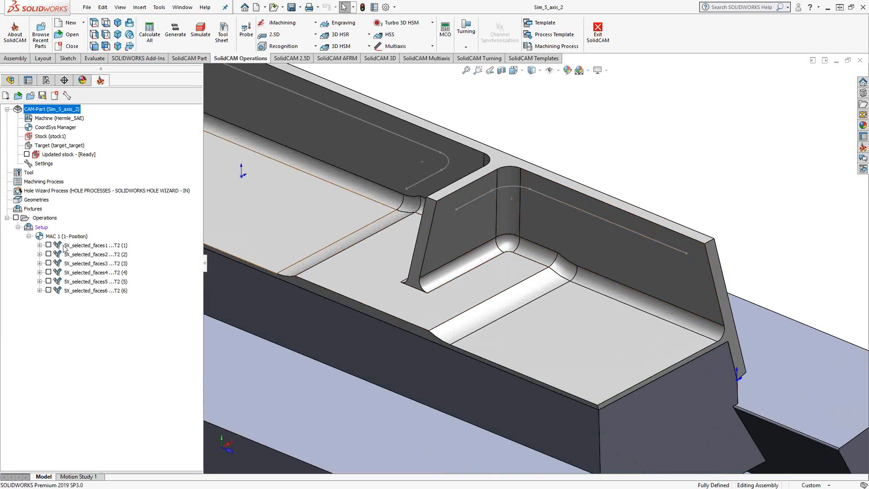
# Select SX_selected_faces1 in the operations tree to highlight its machined faces.
pyautogui.click(40, 246)
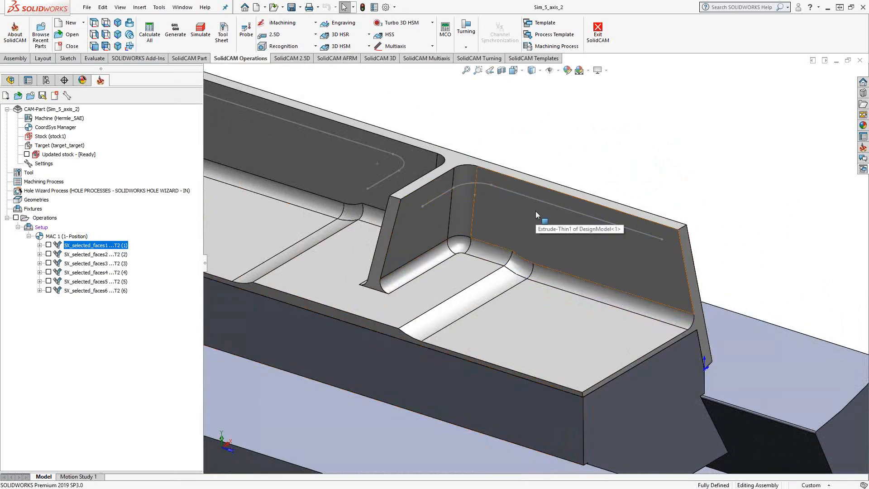
pyautogui.moveTo(669, 298)
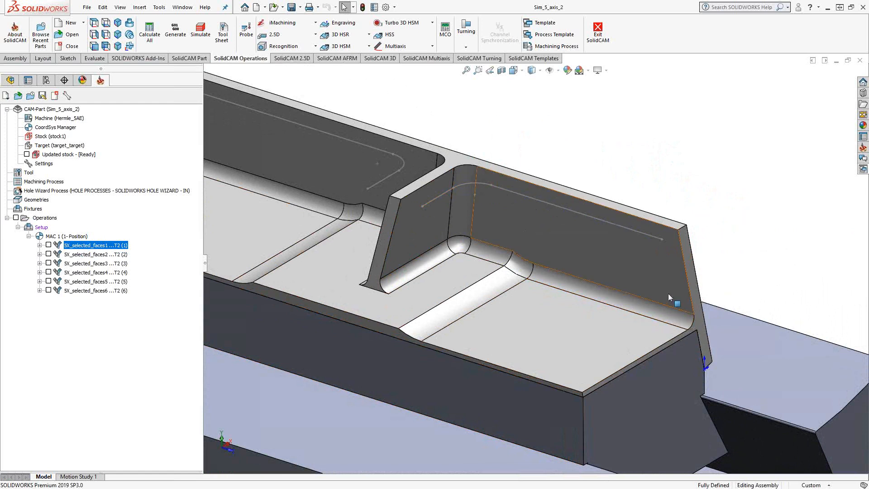
pyautogui.moveTo(660, 293)
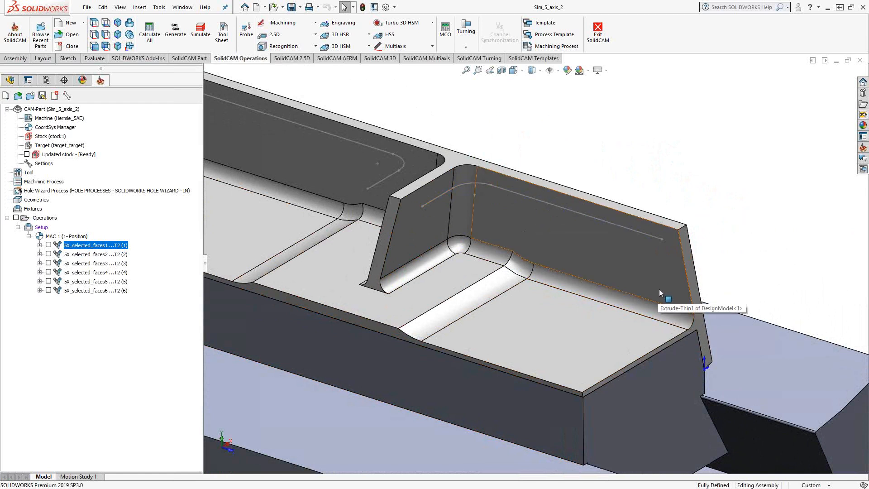
pyautogui.moveTo(630, 271)
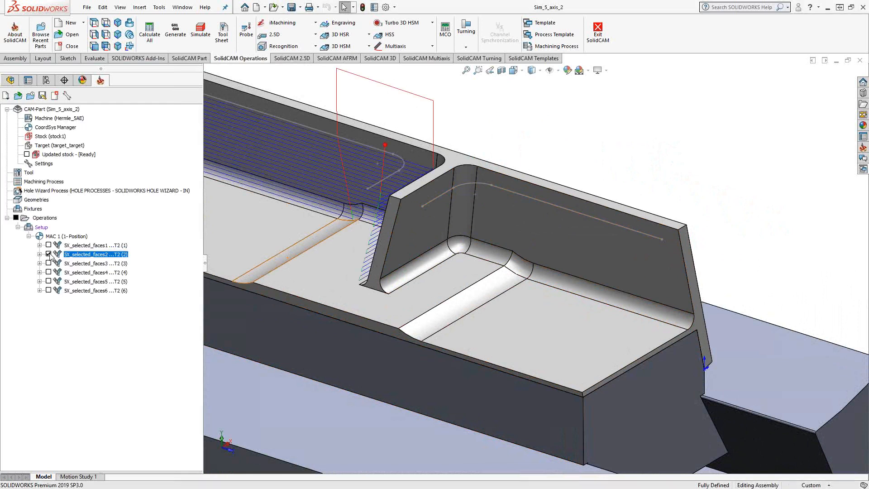
# Display SX_selected_faces4's toolpath tracing the pocket floor fillet around the thin wall.
pyautogui.click(95, 273)
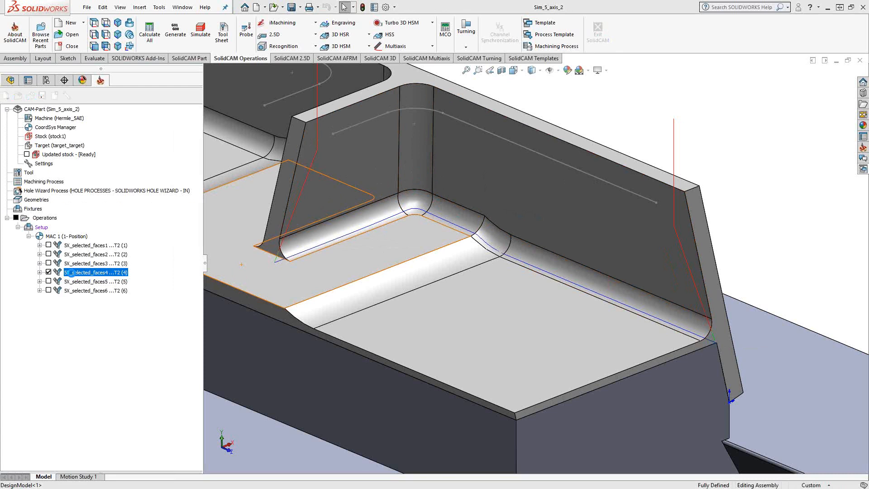
# Review SX_selected_faces4's Tool axis control with the tool tilted through curve profile4.
pyautogui.doubleClick(95, 273)
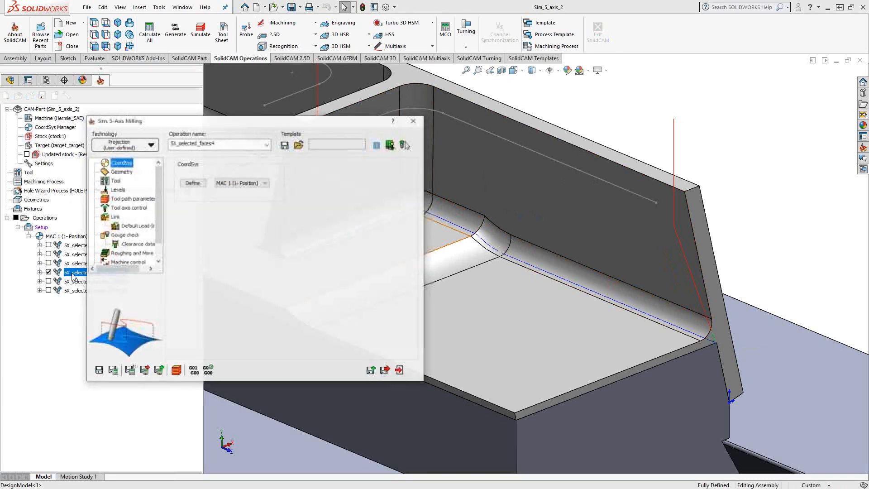
pyautogui.click(129, 207)
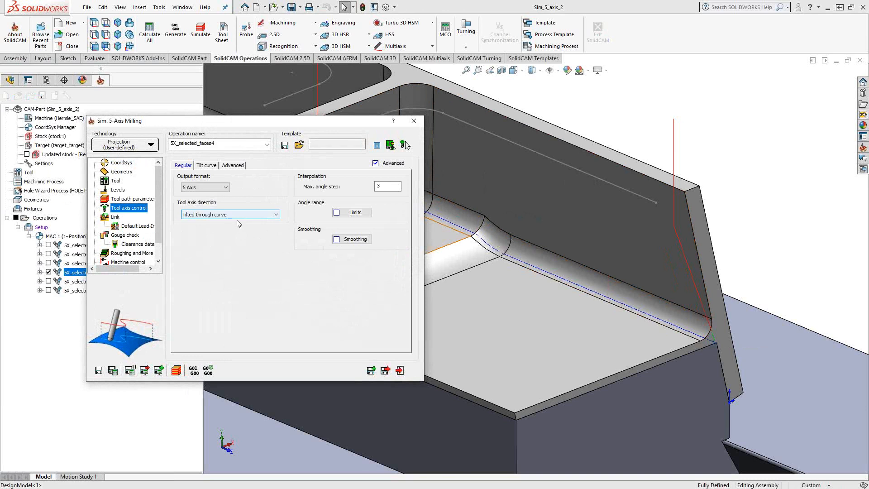
pyautogui.click(207, 165)
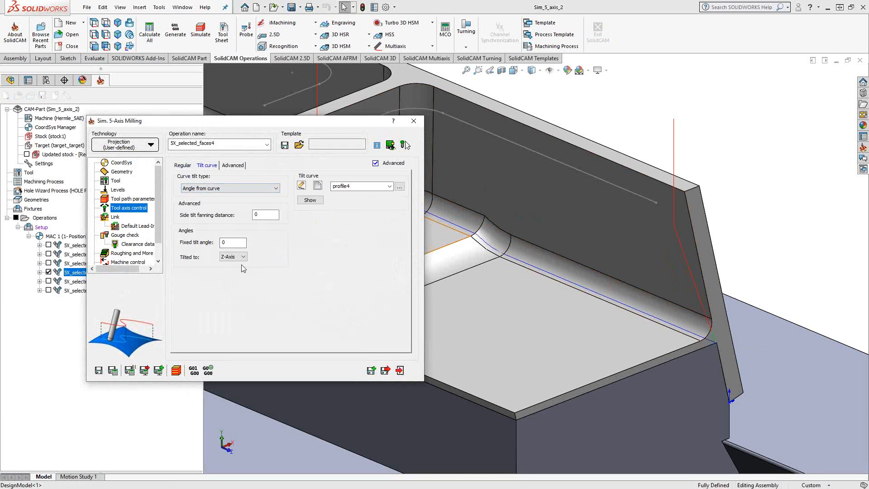
pyautogui.moveTo(283, 270)
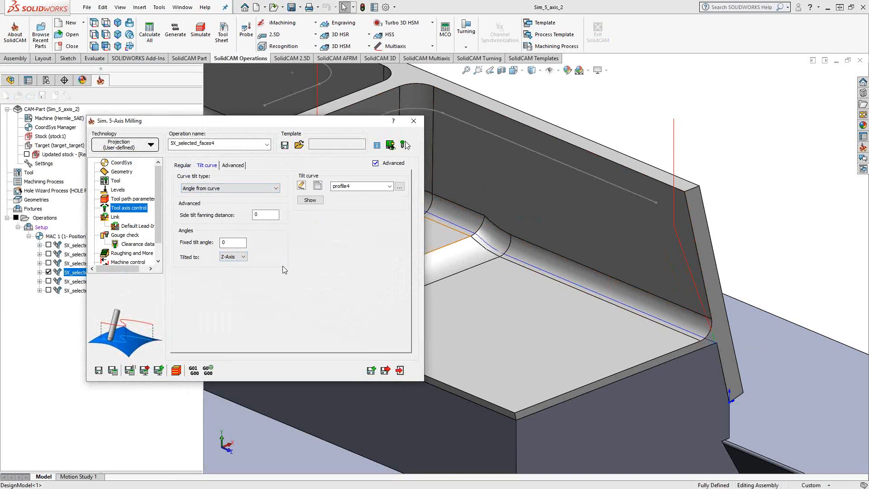
pyautogui.moveTo(288, 268)
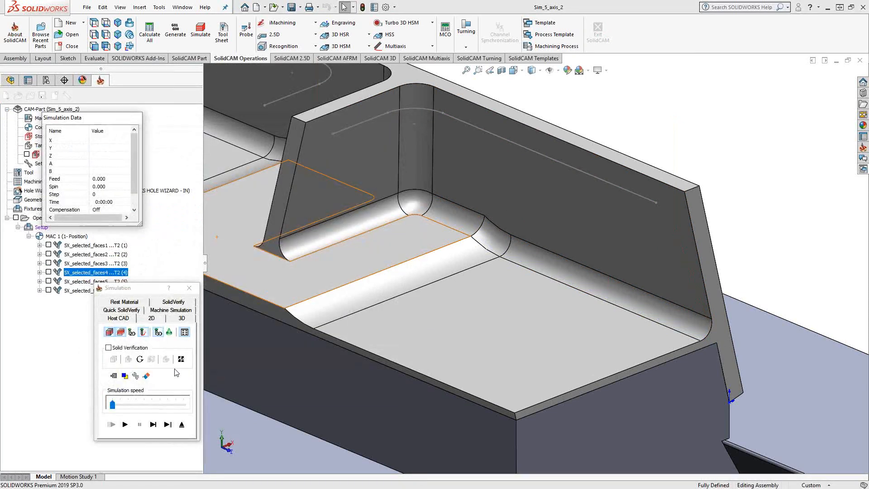
# Load the operation into Host CAD simulation and step the tilted tool along the pocket fillet.
pyautogui.click(153, 424)
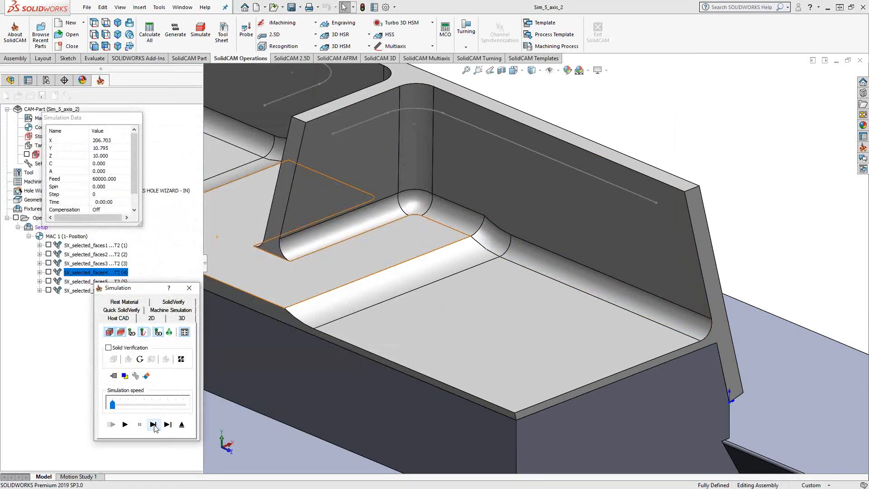
pyautogui.click(154, 424)
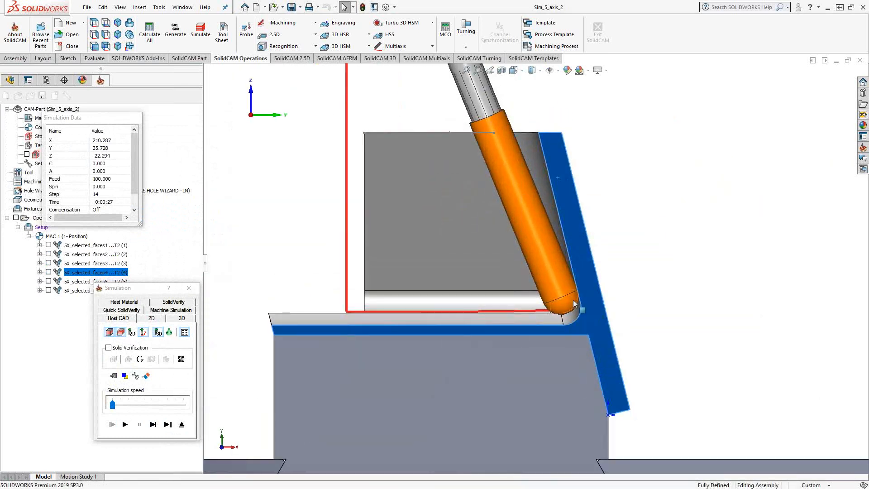
pyautogui.moveTo(509, 137)
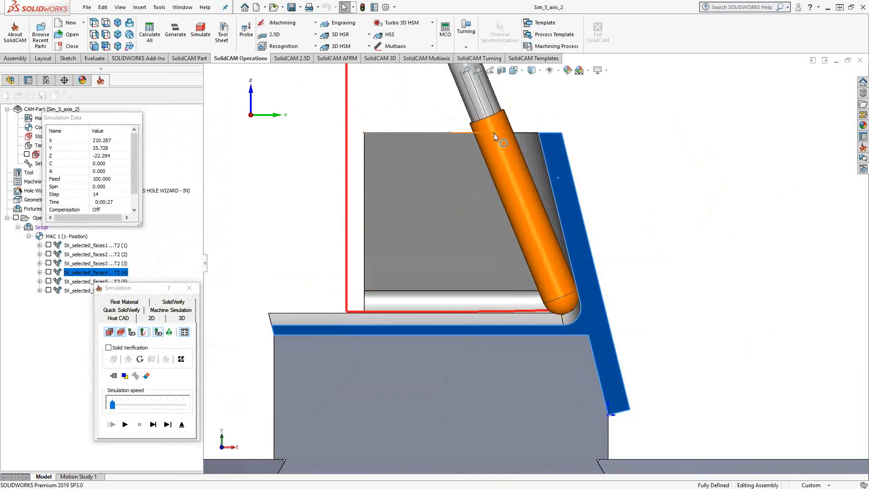
pyautogui.moveTo(495, 138)
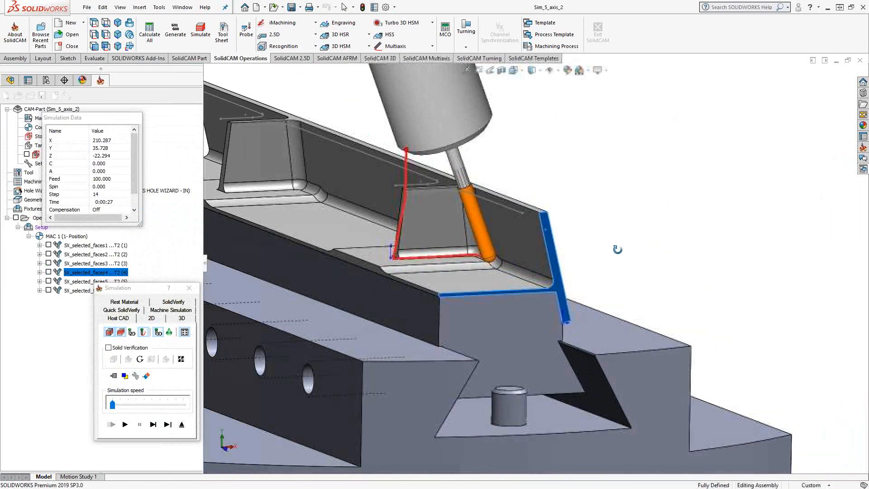
# Restart the Host CAD simulation and step through to step 23 at the wall's end.
pyautogui.click(153, 425)
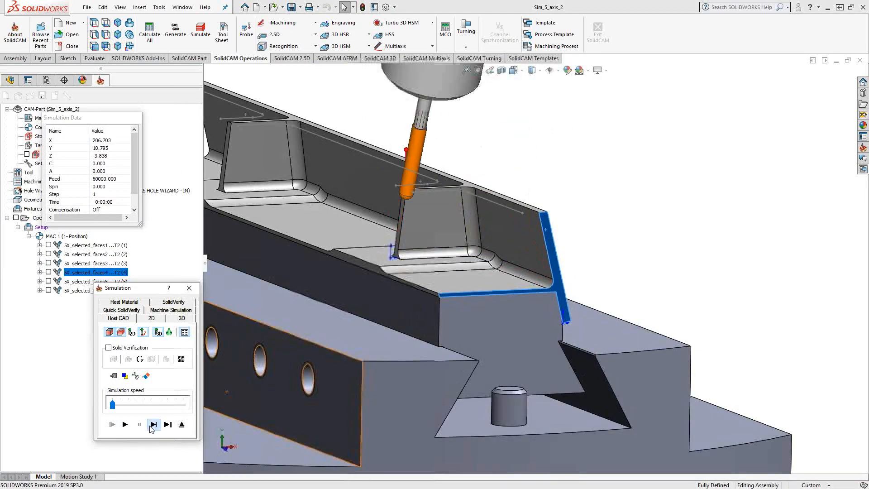
pyautogui.click(153, 425)
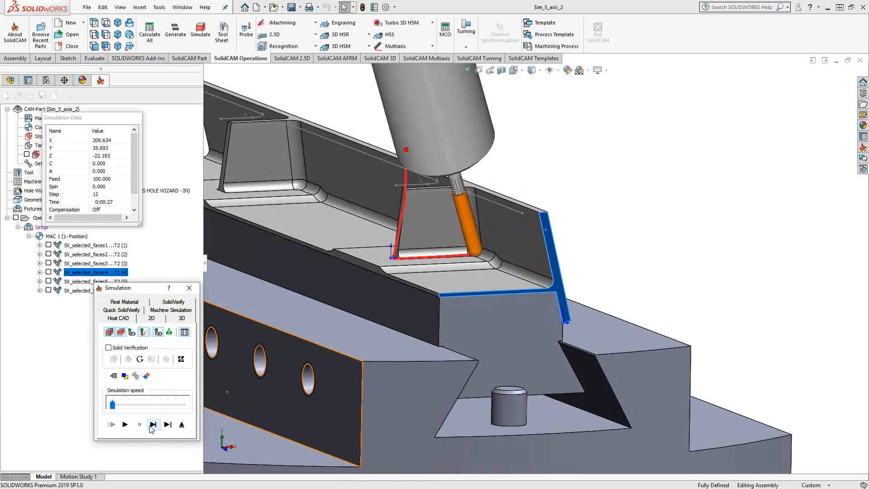
pyautogui.click(153, 424)
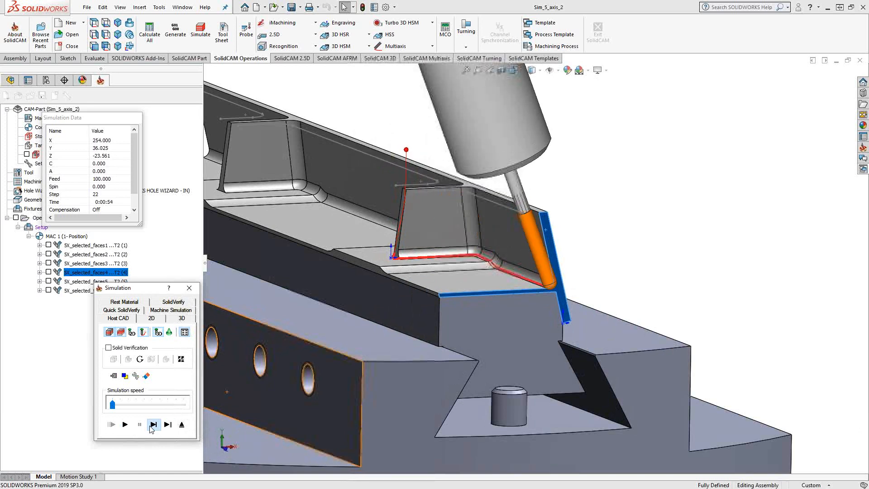
pyautogui.click(153, 423)
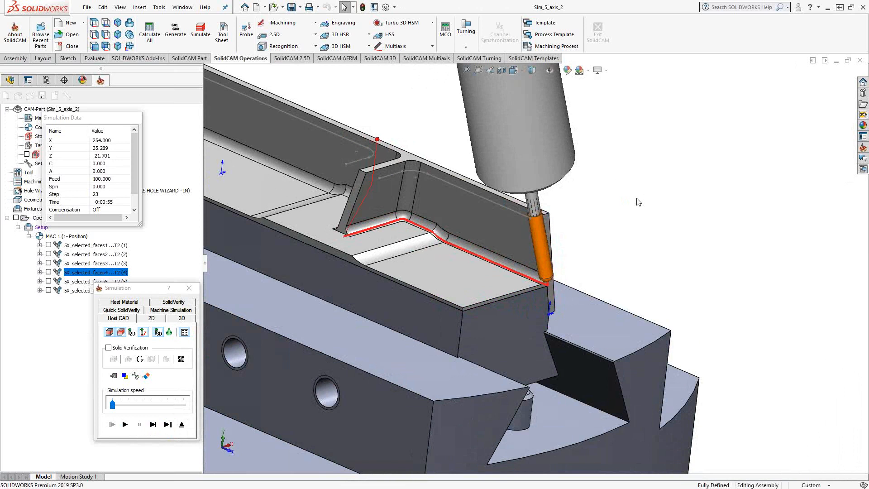
pyautogui.moveTo(653, 204)
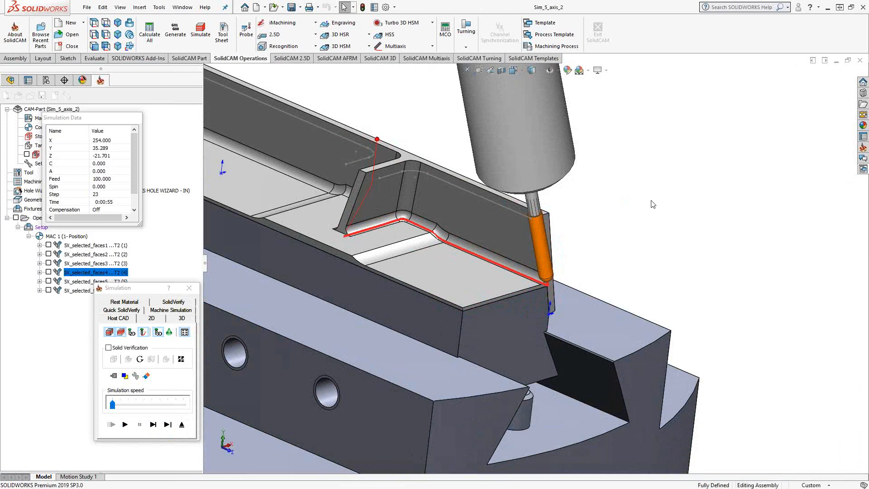
# Switch the CommandManager from SolidCAM operations to the Sketch commands.
pyautogui.click(67, 58)
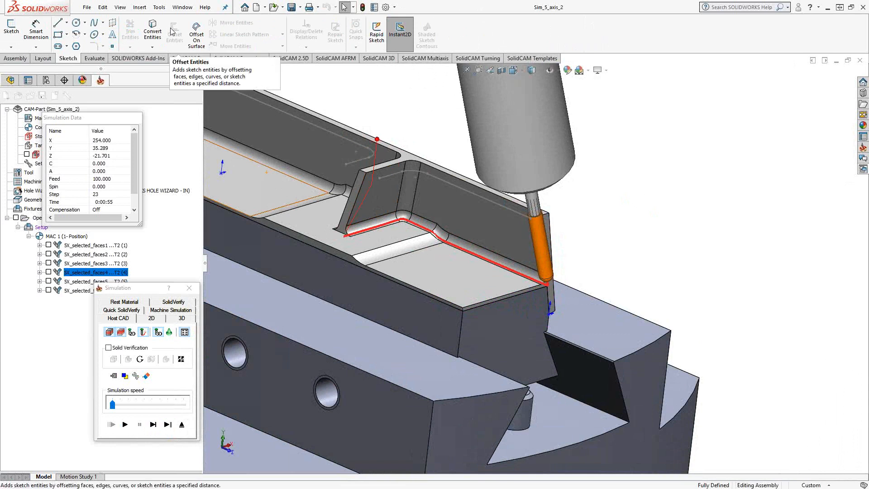
pyautogui.moveTo(644, 203)
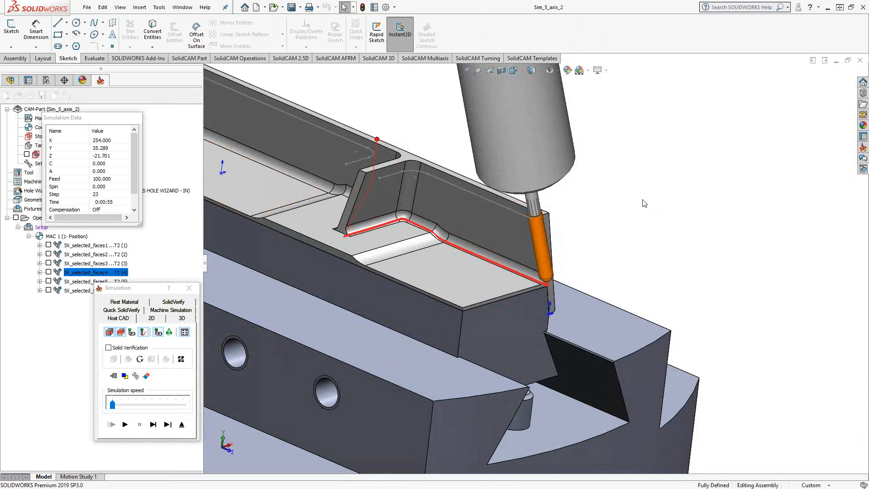